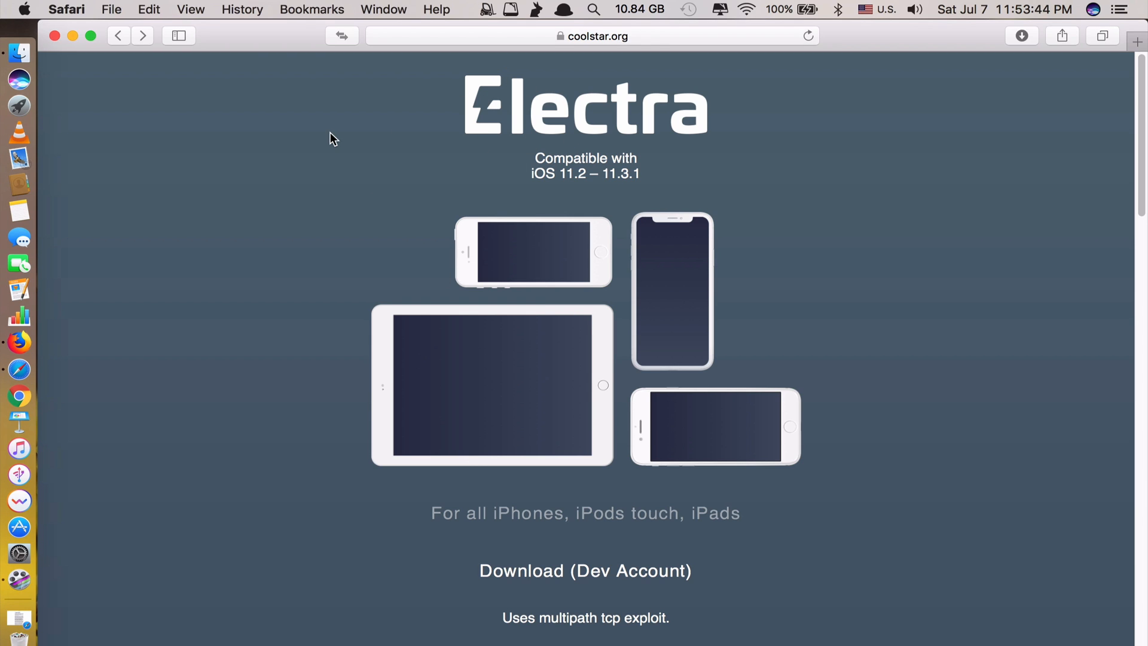
mouse_move(432, 239)
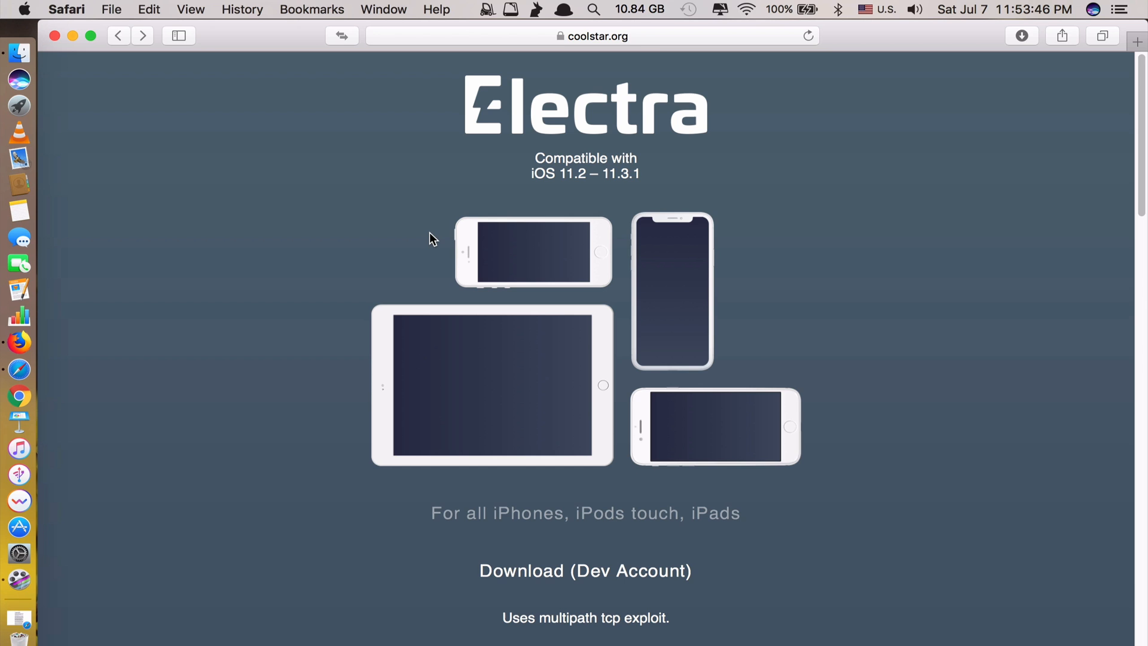
mouse_move(527, 339)
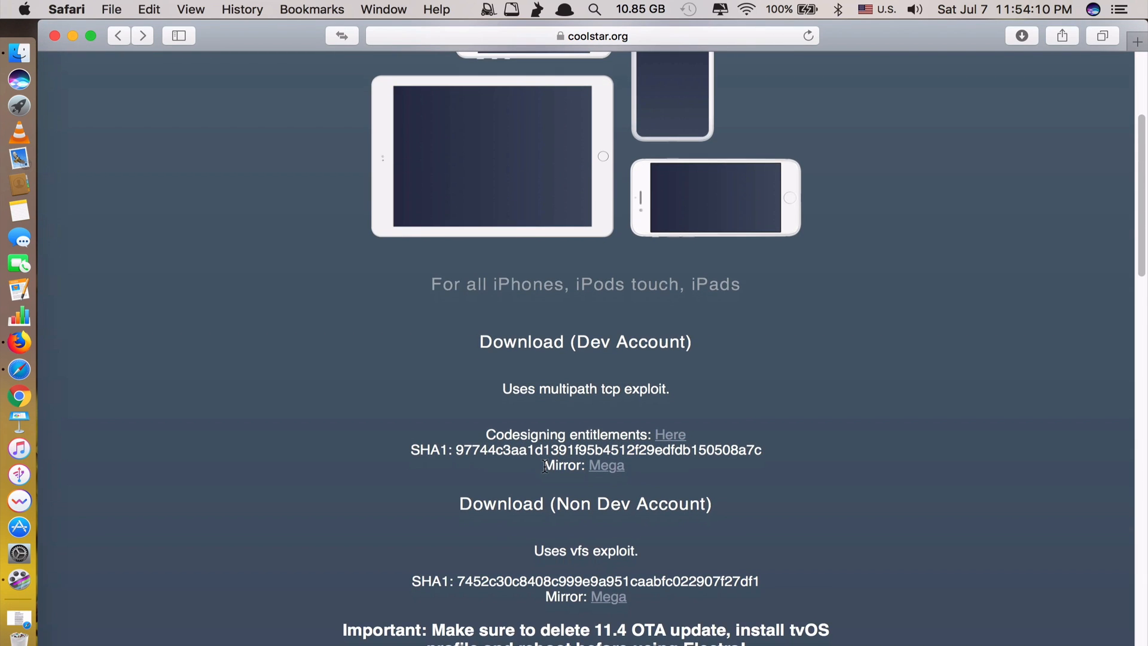
Step: Scroll the Cydia Impactor site down to its per-OS download links
scroll("down", 3)
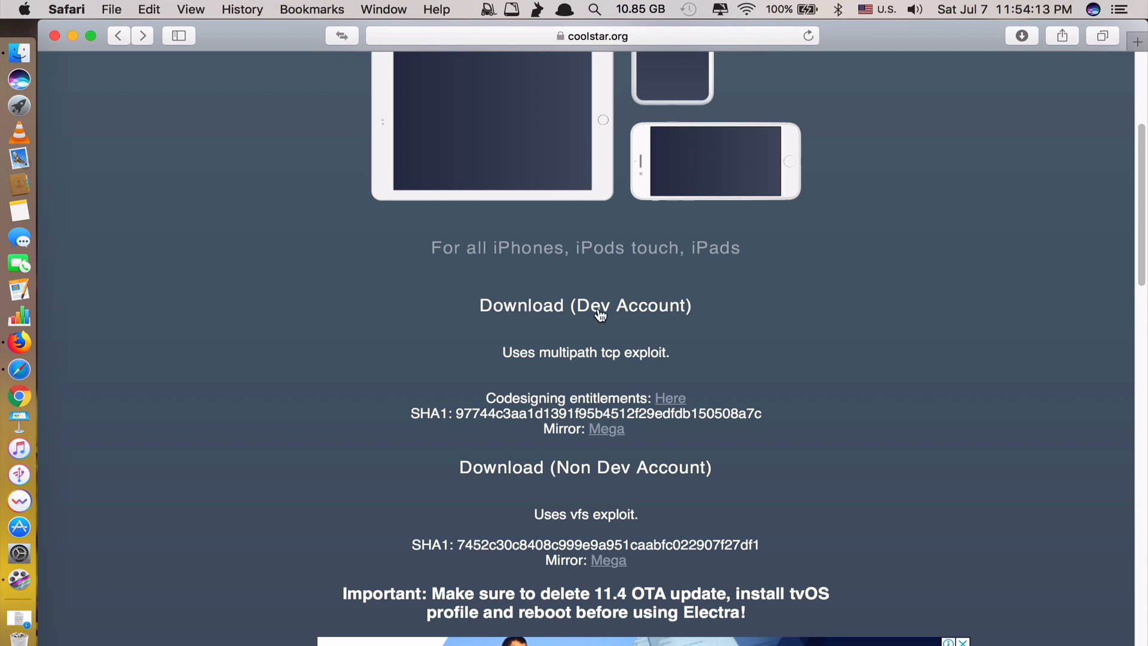
scroll("down", 3)
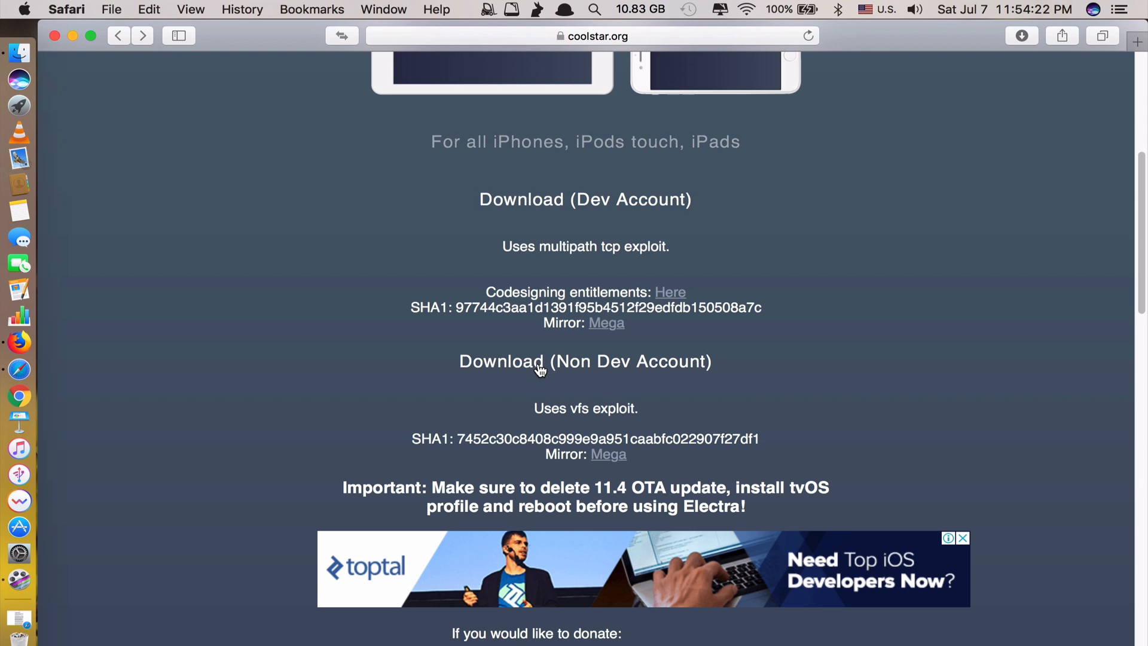
mouse_move(272, 158)
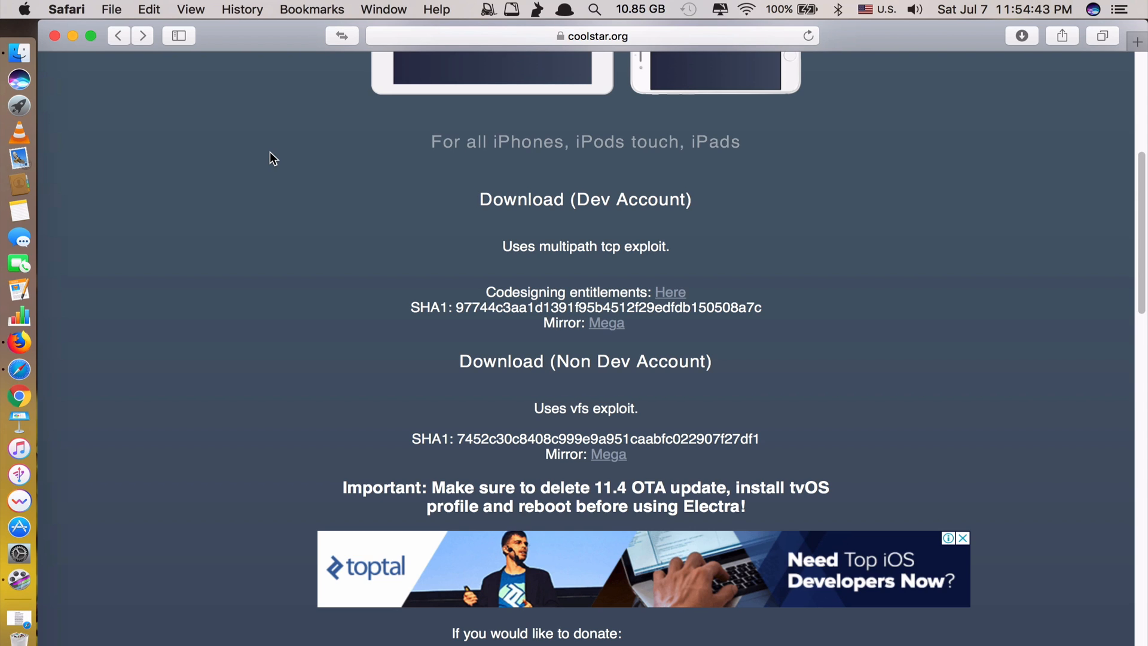
mouse_move(286, 221)
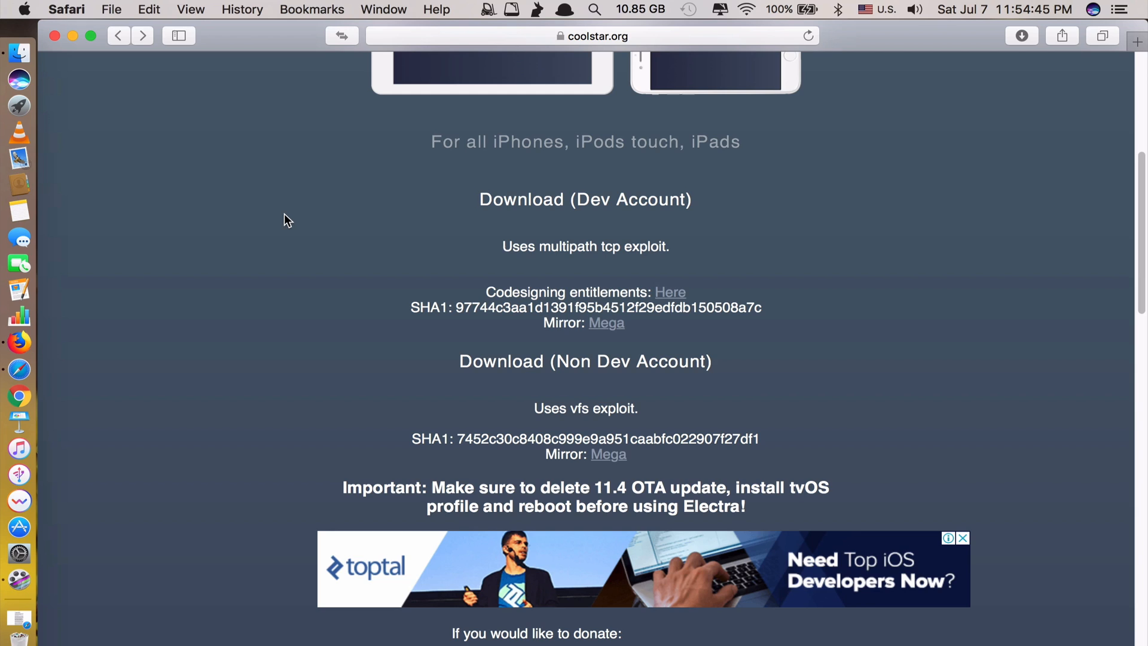
mouse_move(184, 403)
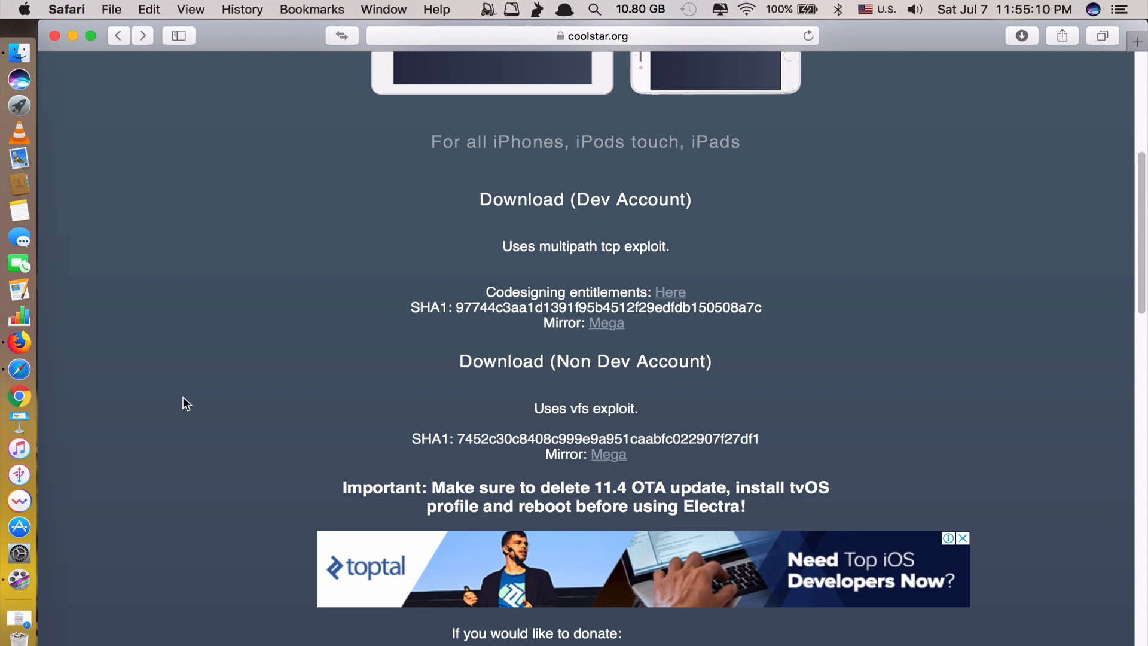
mouse_move(103, 546)
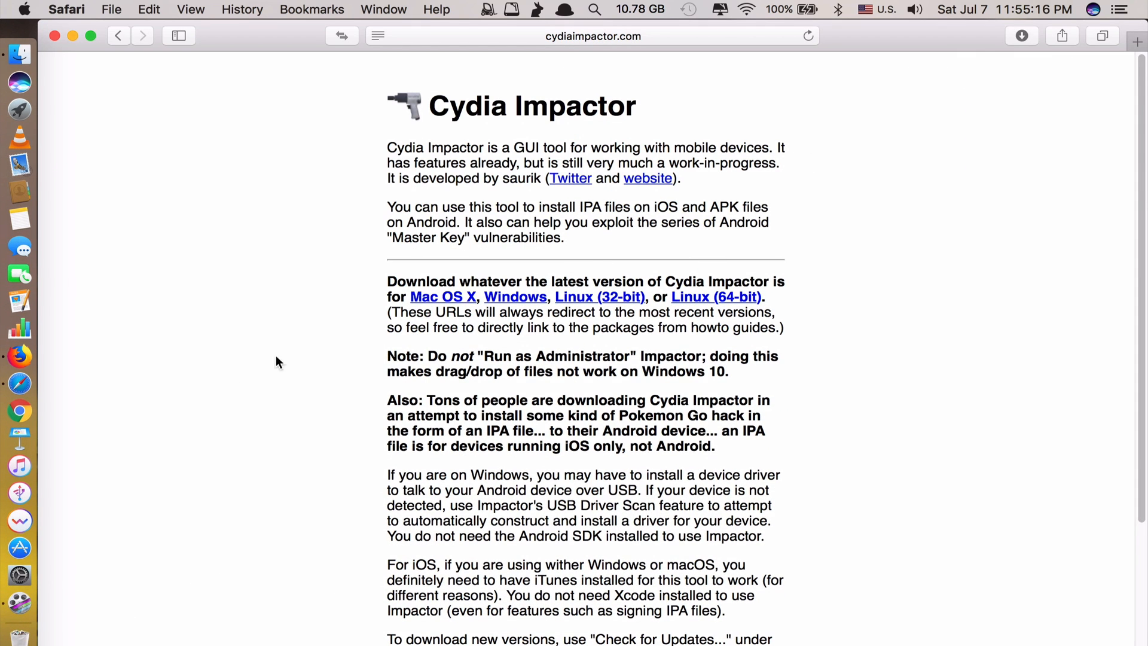
mouse_move(450, 305)
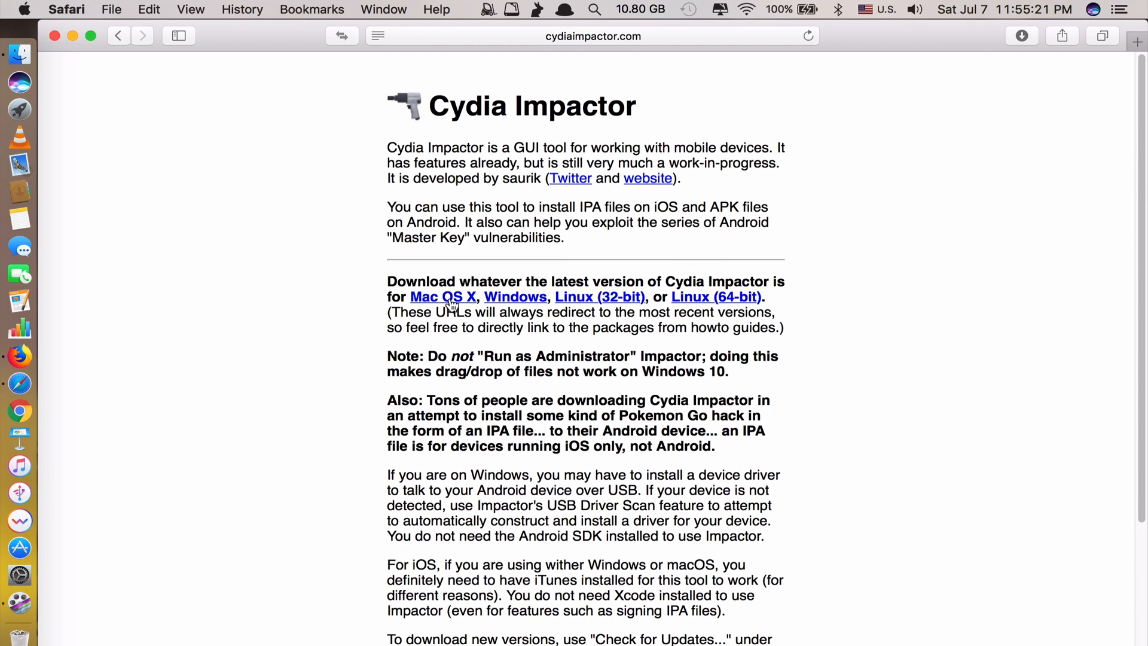
mouse_move(531, 299)
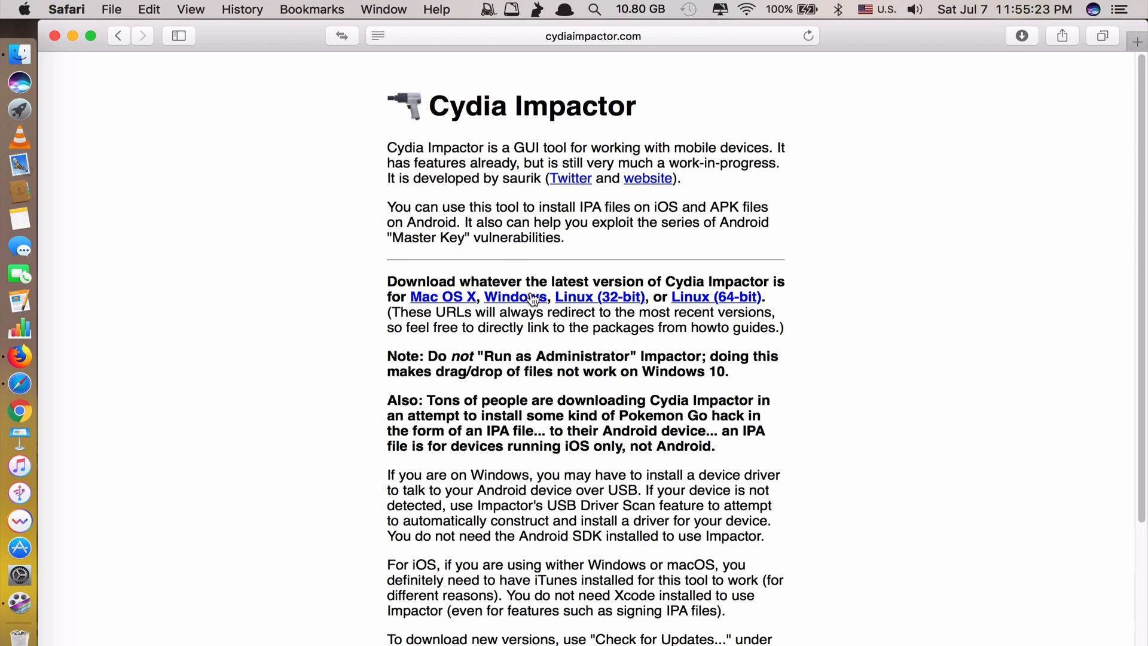
mouse_move(539, 113)
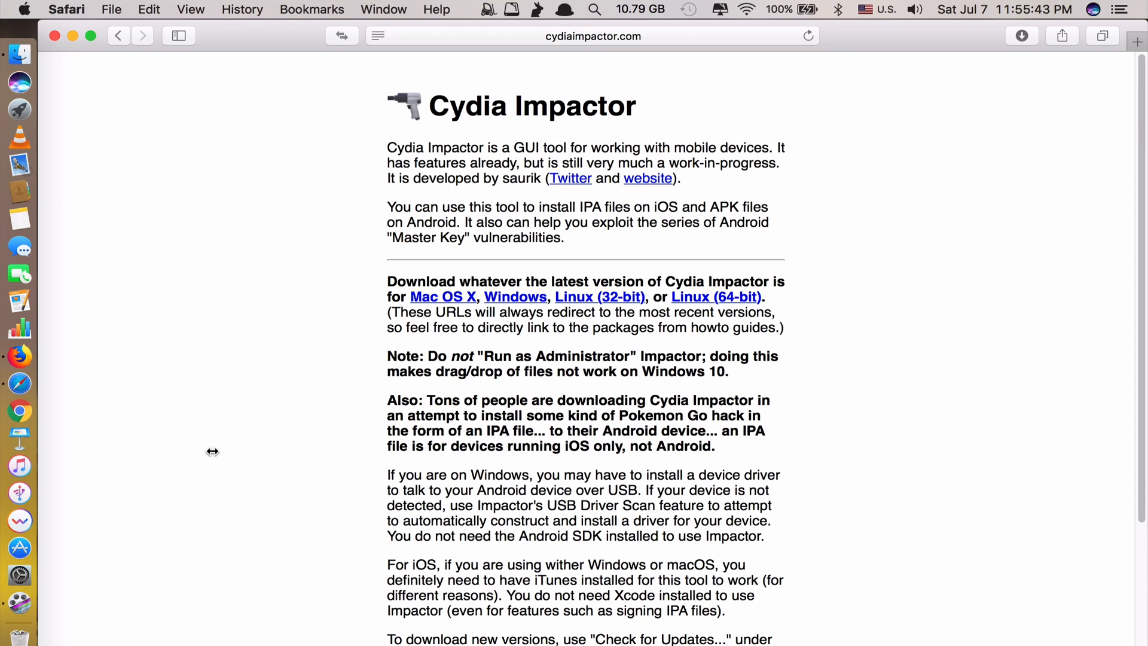
mouse_move(308, 214)
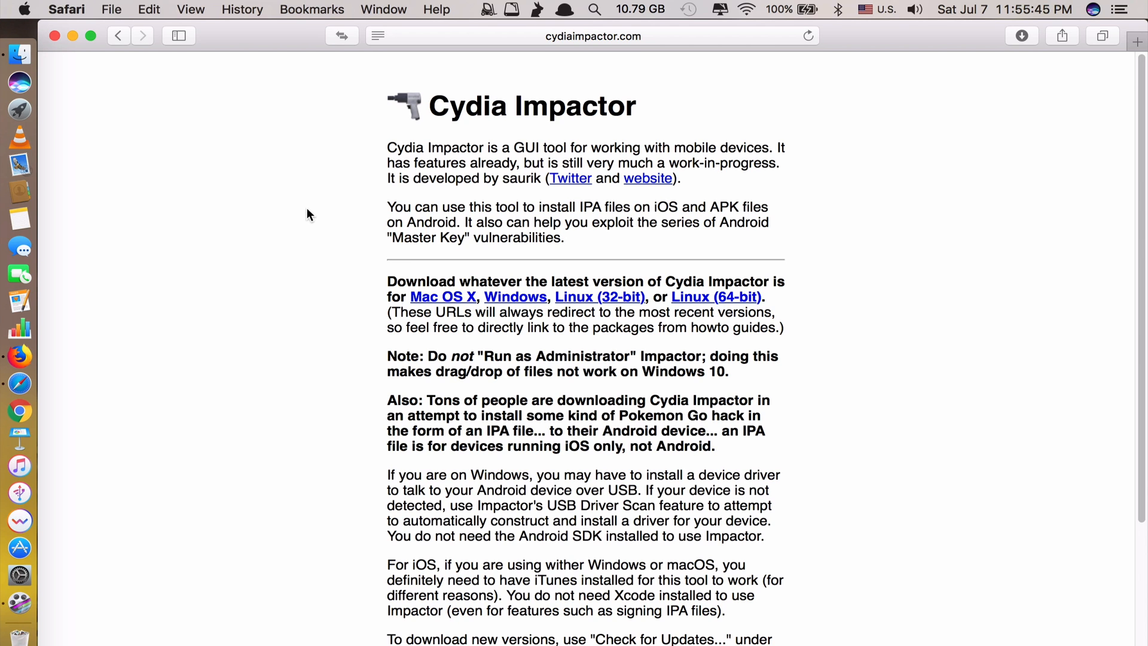
mouse_move(286, 153)
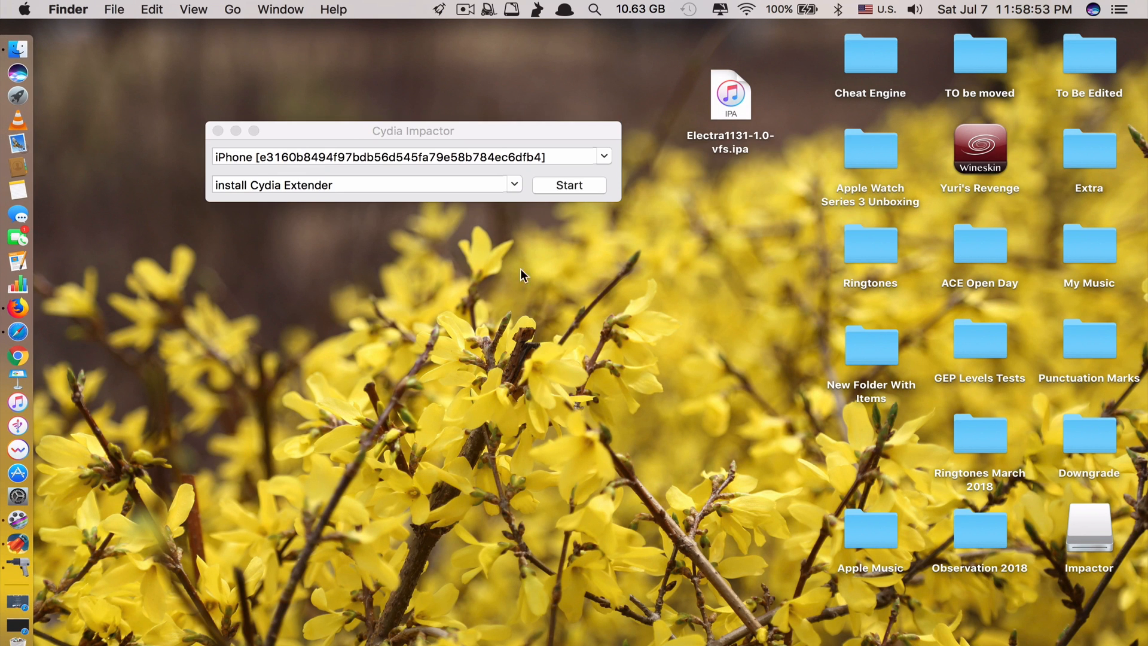
left_click_drag(730, 96, 392, 121)
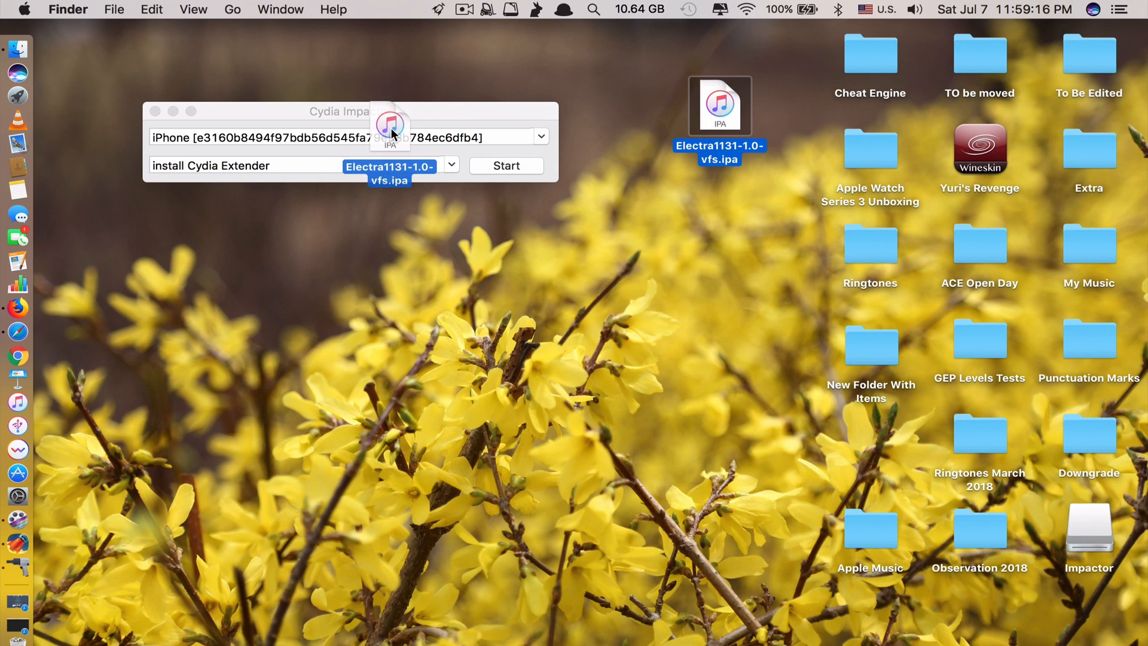
left_click(505, 165)
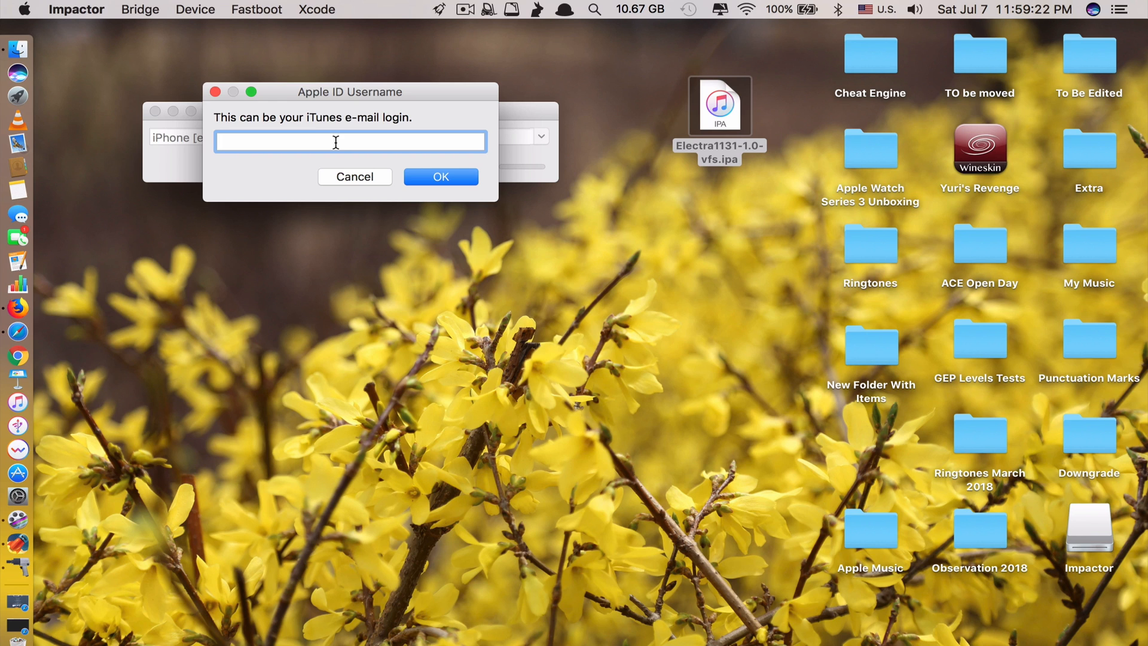
type("sovithyea")
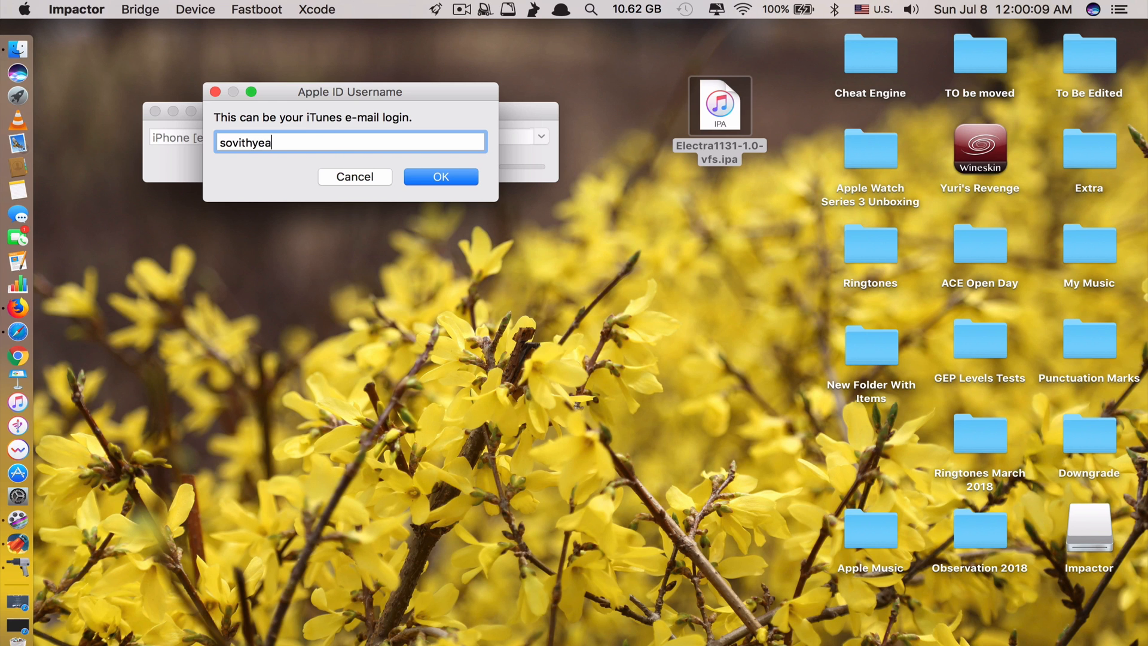
left_click(440, 177)
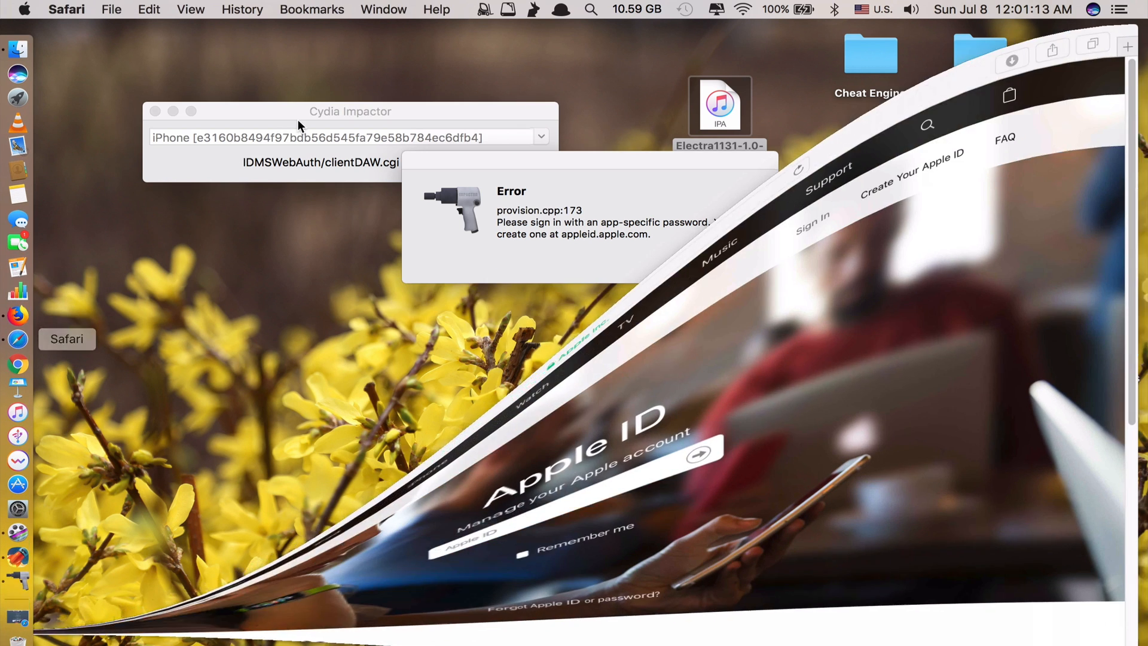
Step: Sign in to the Apple ID account page as 'sovithyea'
type("sovithyea")
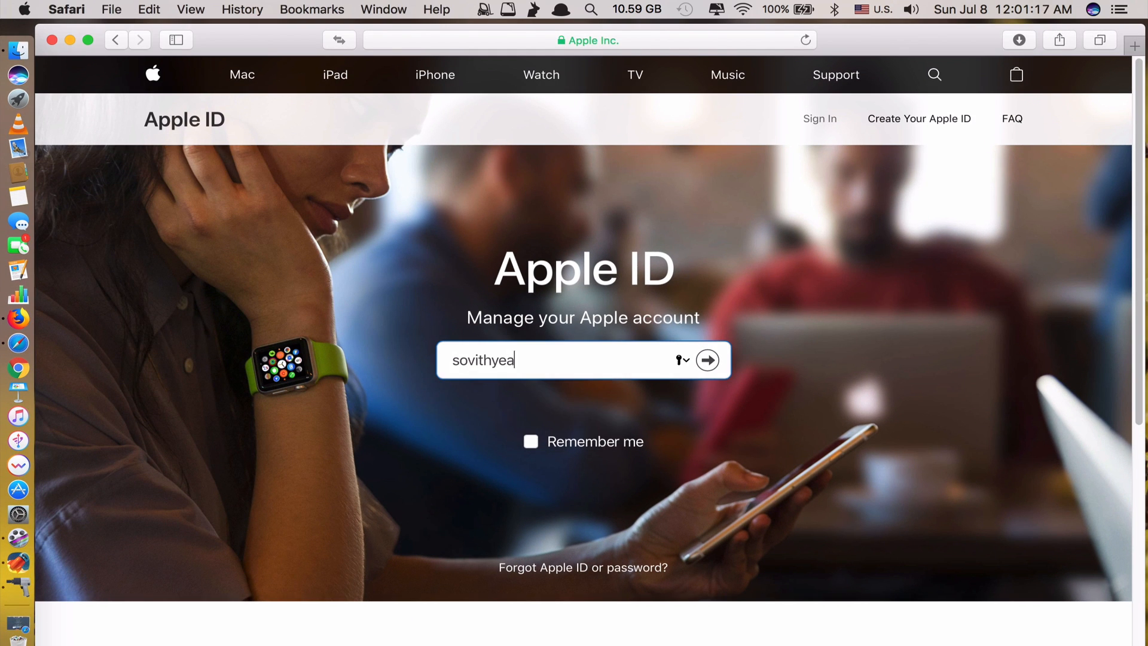
type("password")
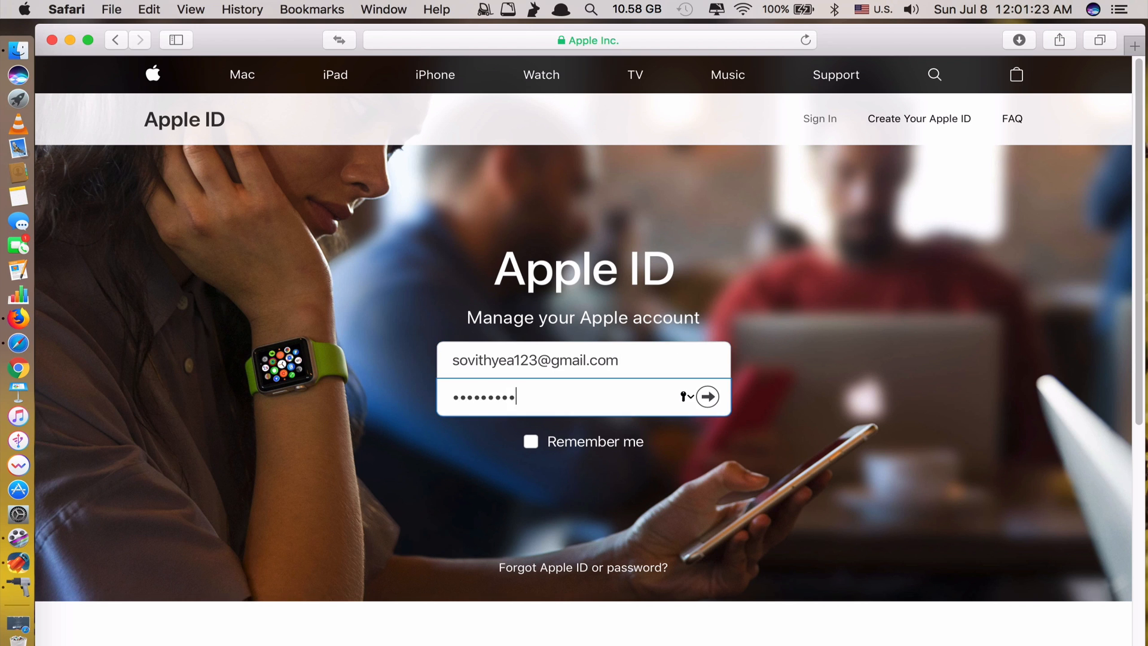
left_click(706, 396)
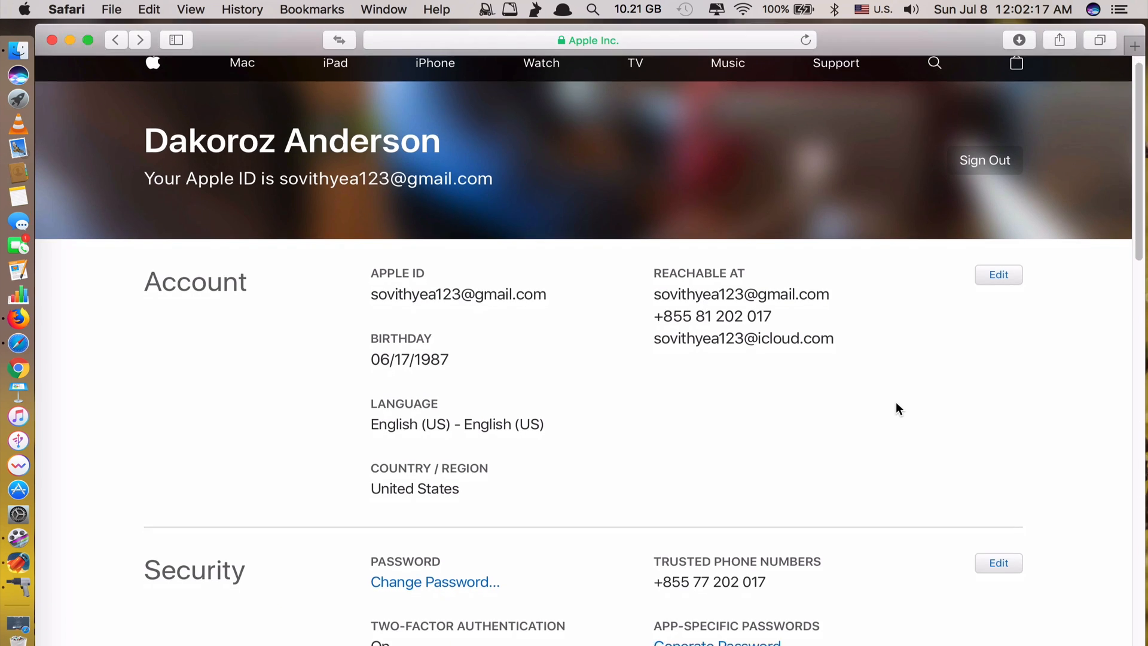
Step: Generate an app-specific password labelled 'sv' under Security
scroll("down", 3)
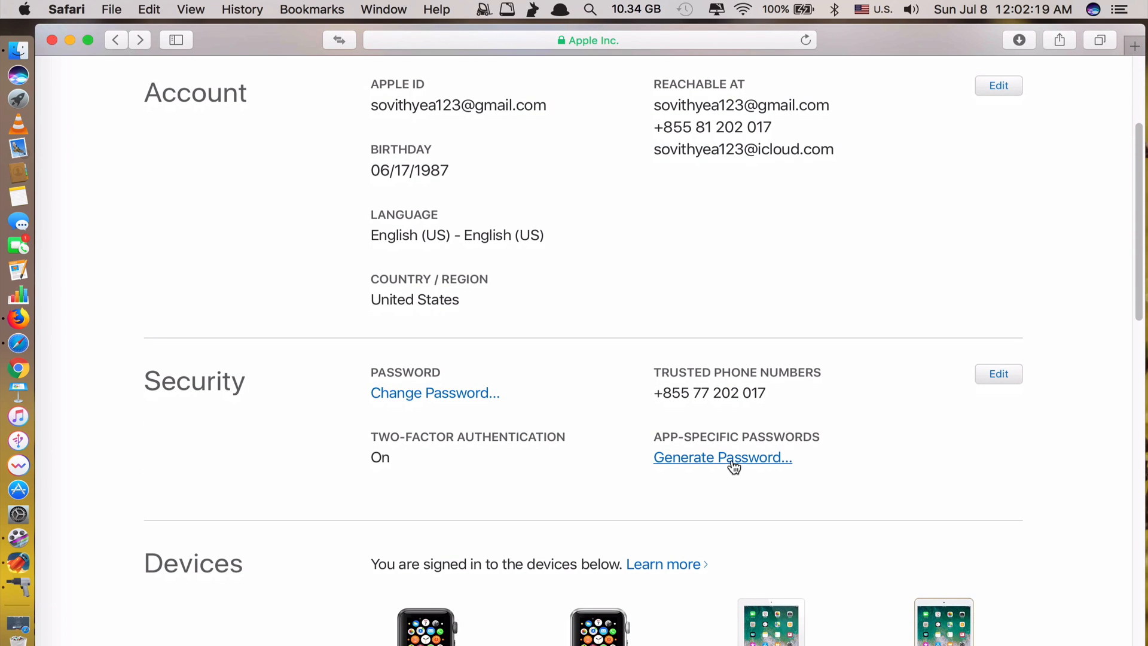
left_click(722, 457)
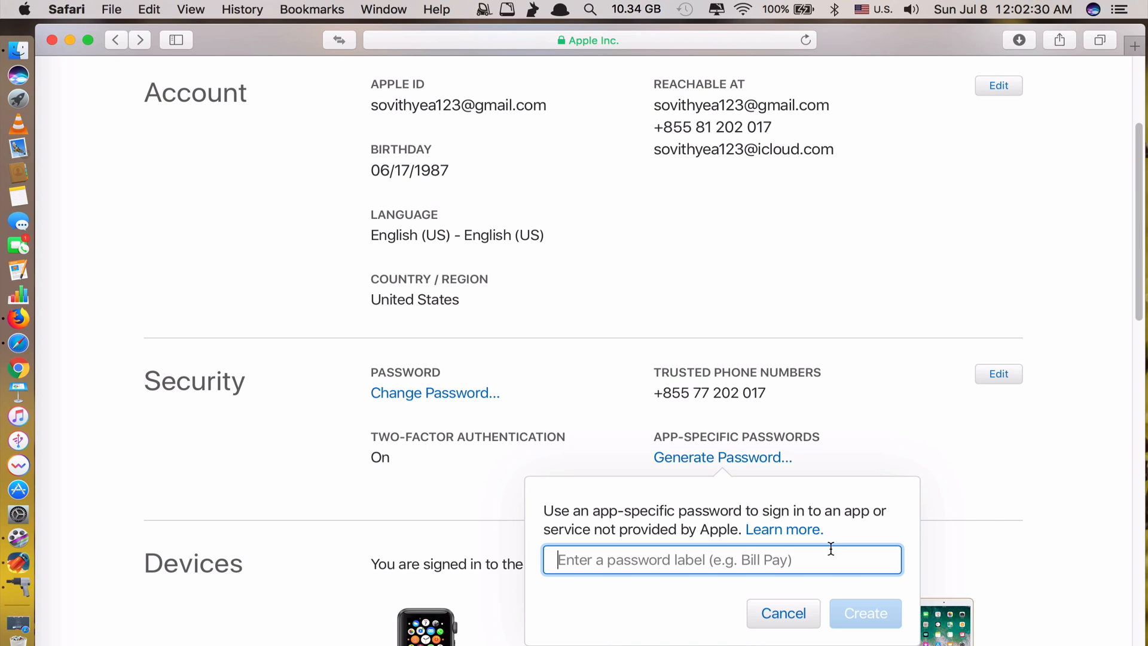
type("sv")
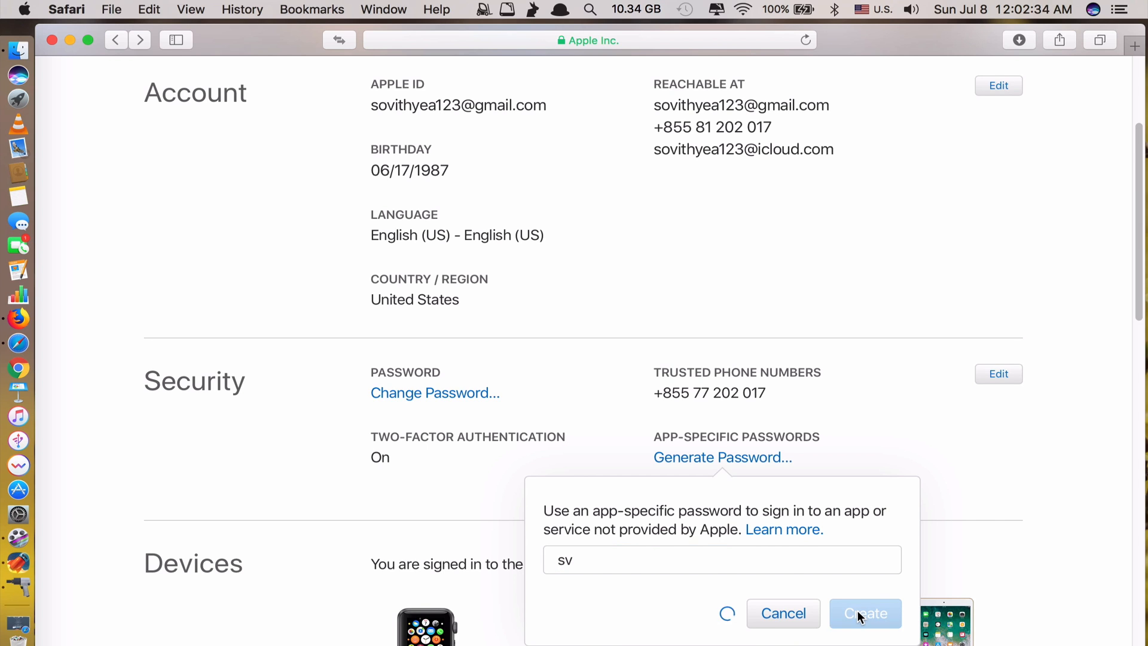
left_click(865, 612)
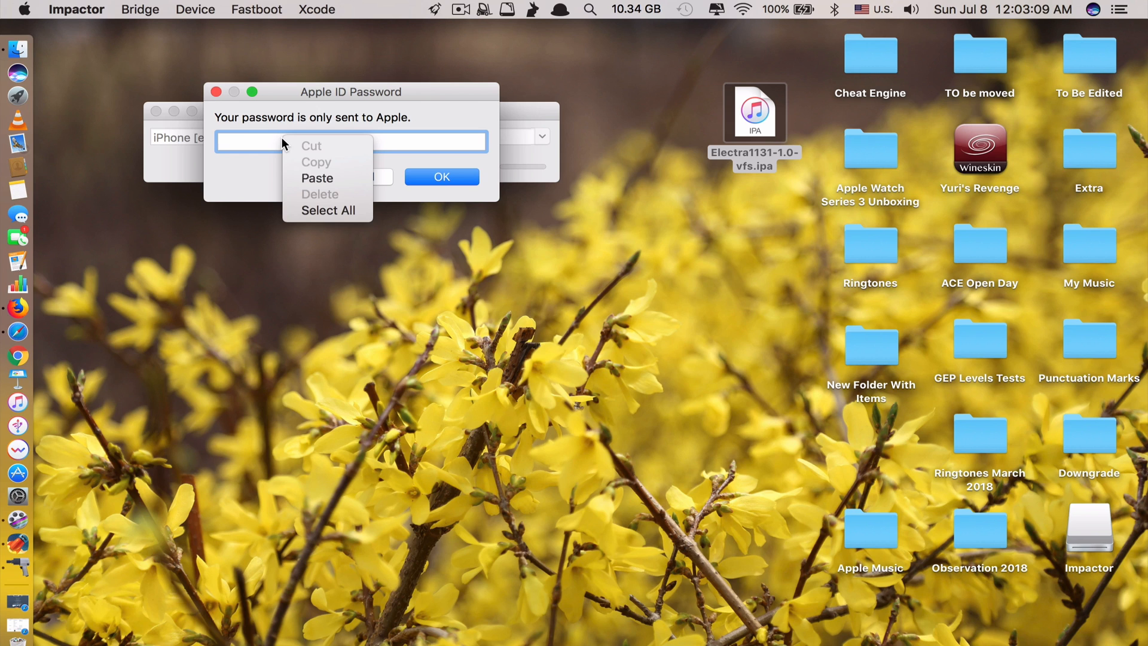
Step: Submit the pasted app-specific password so Electra installs on the iPhone
left_click(441, 177)
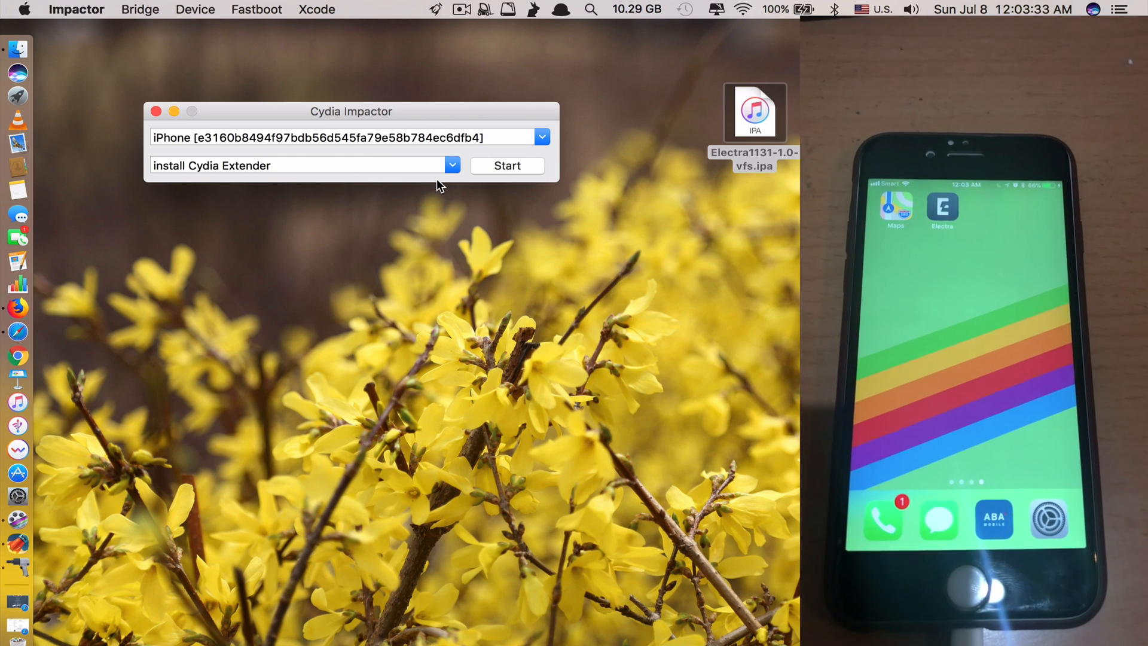
Step: Close the installer, trust the profile on the iPhone and run Electra to jailbreak it
left_click(155, 110)
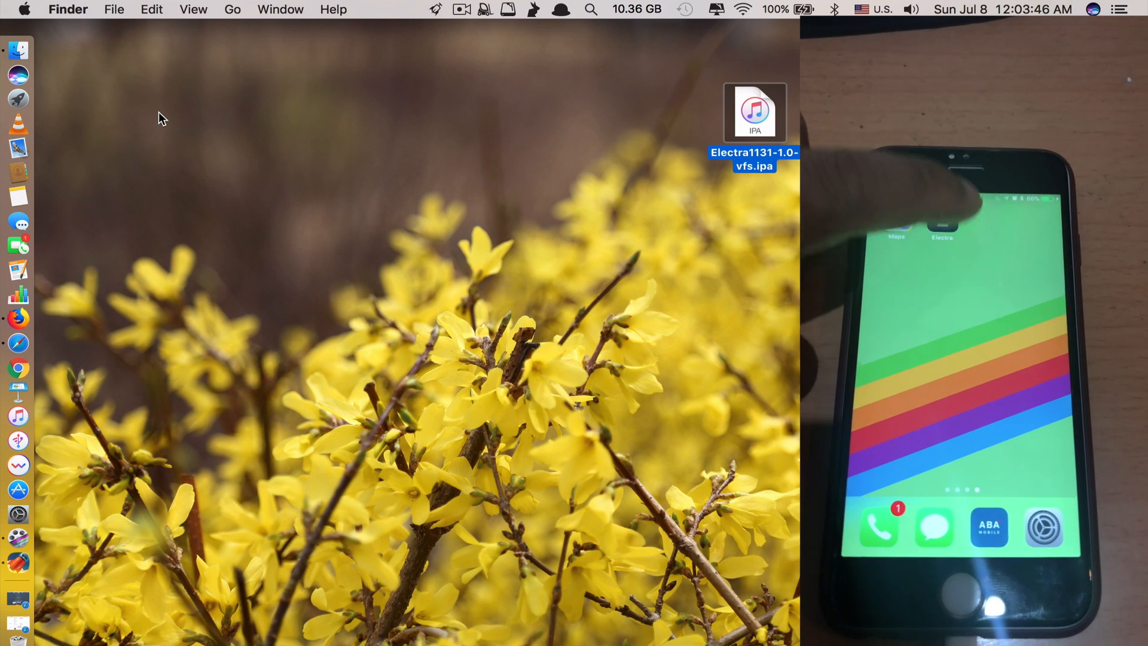
left_click(950, 220)
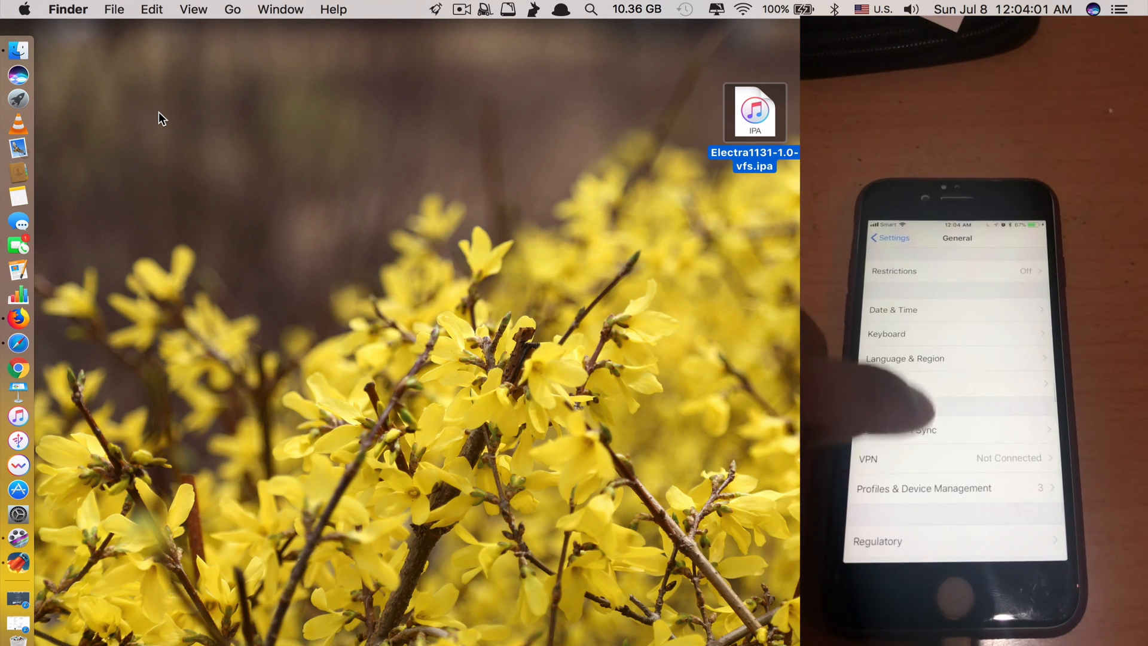
left_click(922, 489)
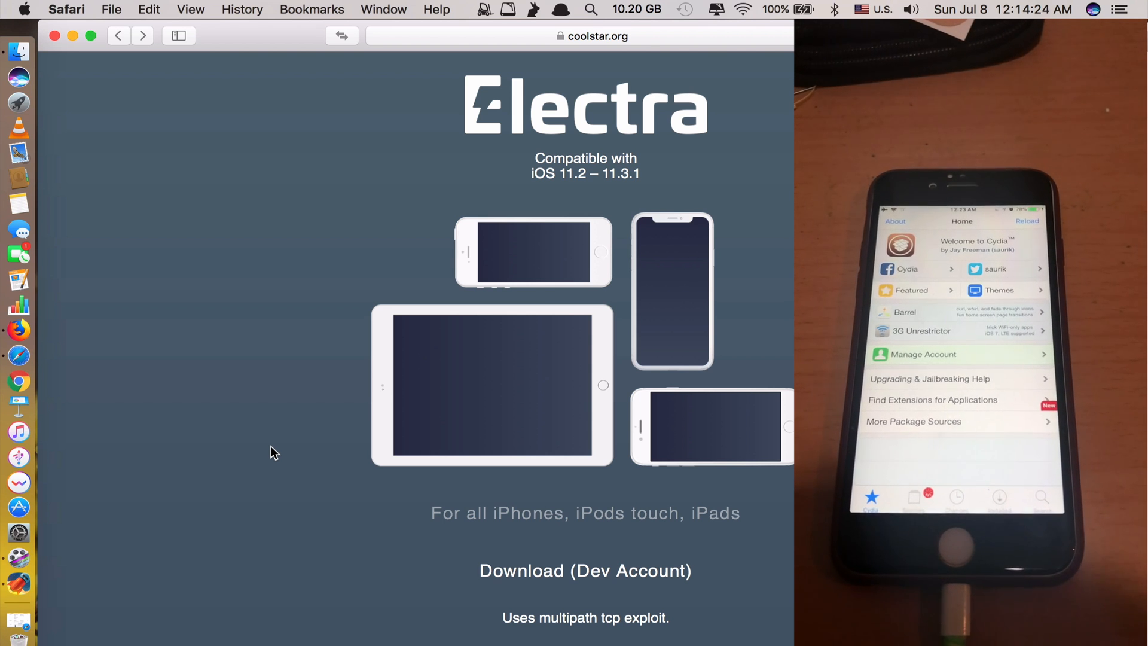
Step: Scroll the coolstar.org Electra page to the Changelogs and Important Information section
scroll("down", 3)
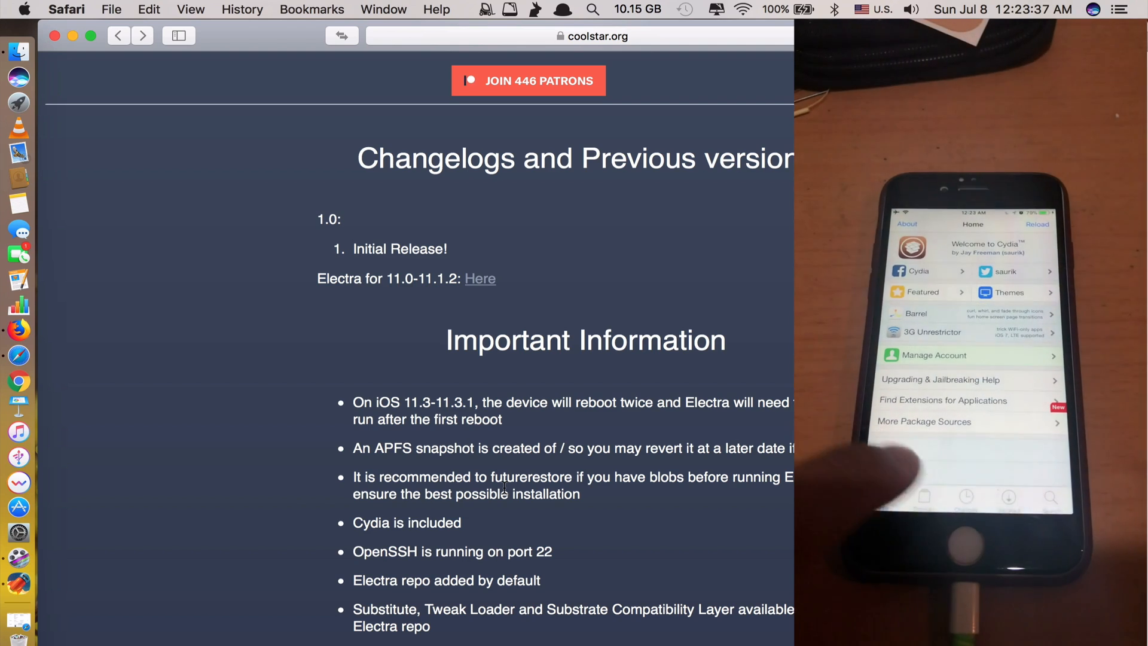